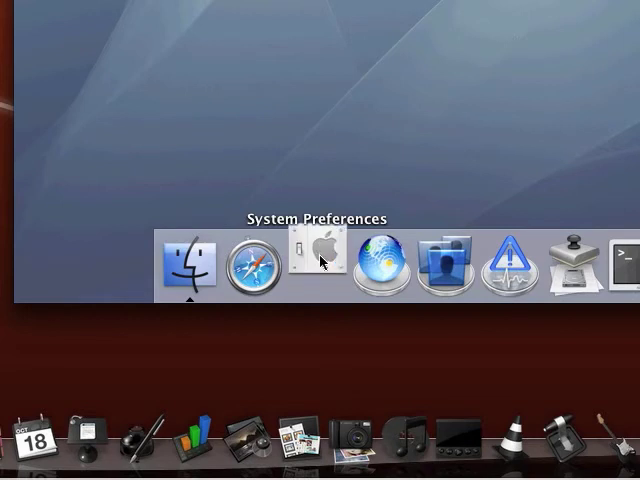
- Open System Preferences and select the Remote Login service under Sharing
{"action": "left_click", "coordinate": [321, 262]}
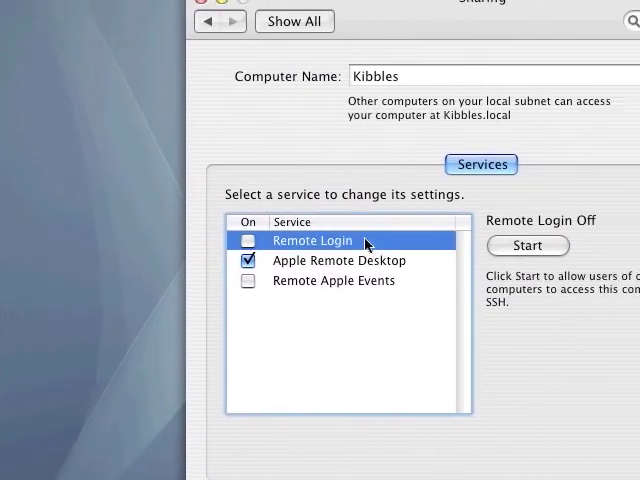
{"action": "left_click", "coordinate": [246, 240]}
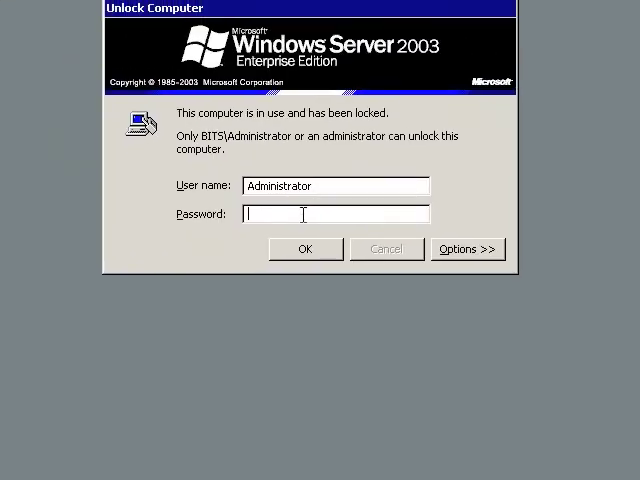
- Unlock the Windows Server 2003 Administrator session with the password
{"action": "type", "text": "password"}
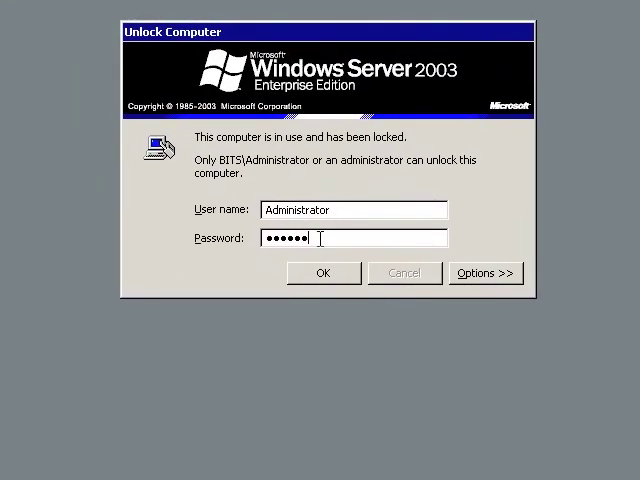
{"action": "left_click", "coordinate": [322, 272]}
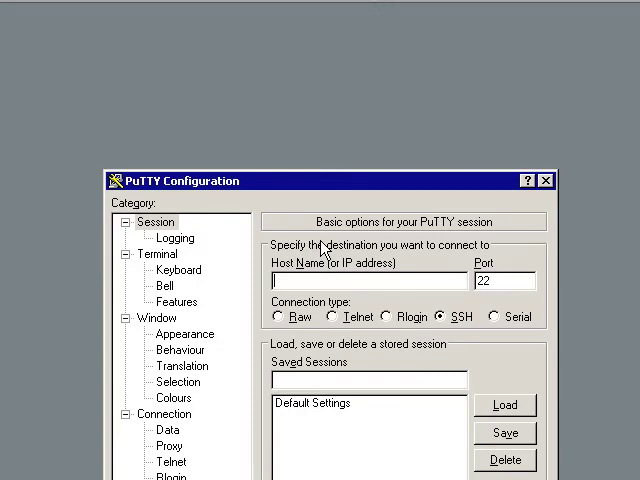
- Enter 192.168.1.220 as the PuTTY SSH host name
{"action": "type", "text": "example.com"}
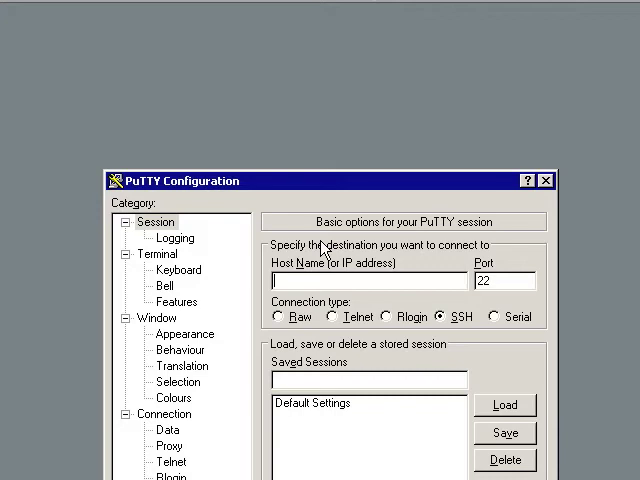
{"action": "type", "text": "192.1"}
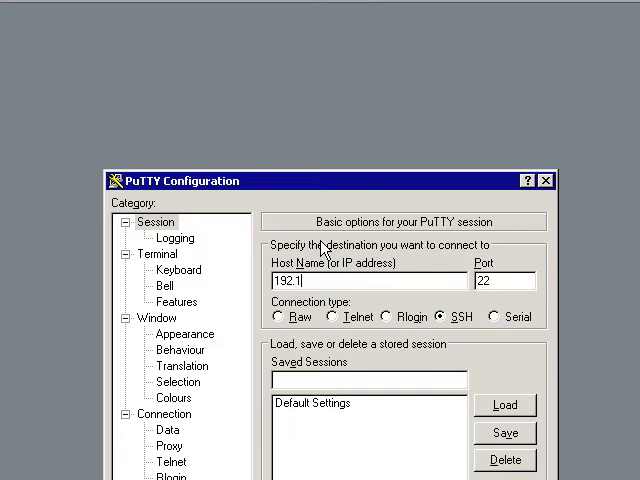
{"action": "type", "text": "68.1."}
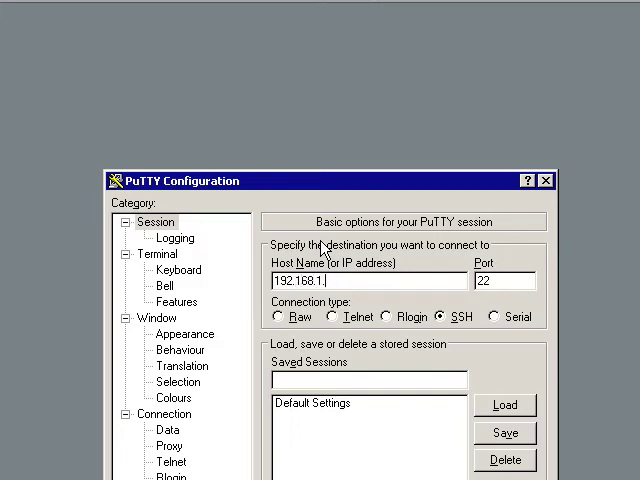
{"action": "type", "text": "220"}
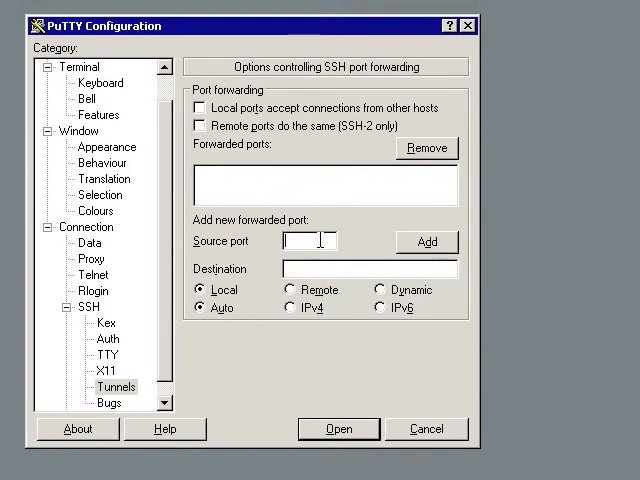
- Add dynamic forwarded port 5600 to the tunnels and start the SSH connection
{"action": "type", "text": "1337"}
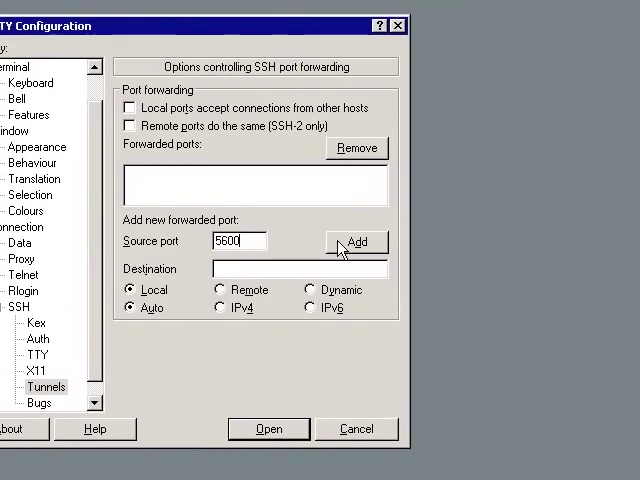
{"action": "left_click", "coordinate": [357, 241]}
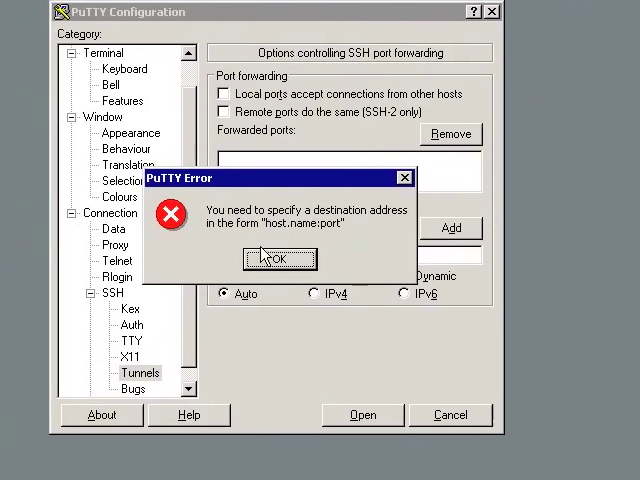
{"action": "left_click", "coordinate": [280, 258]}
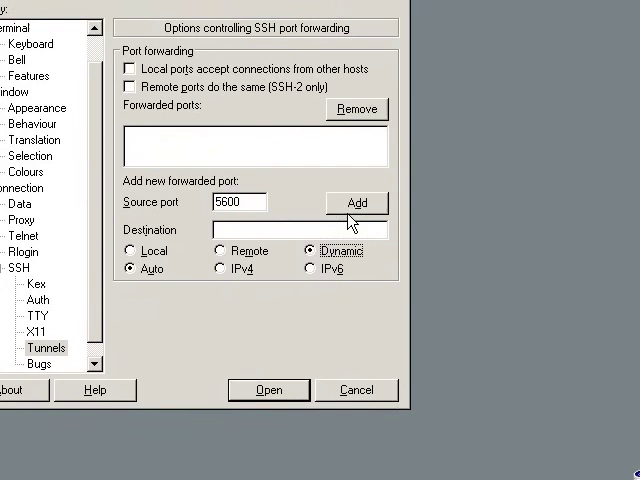
{"action": "left_click", "coordinate": [356, 202]}
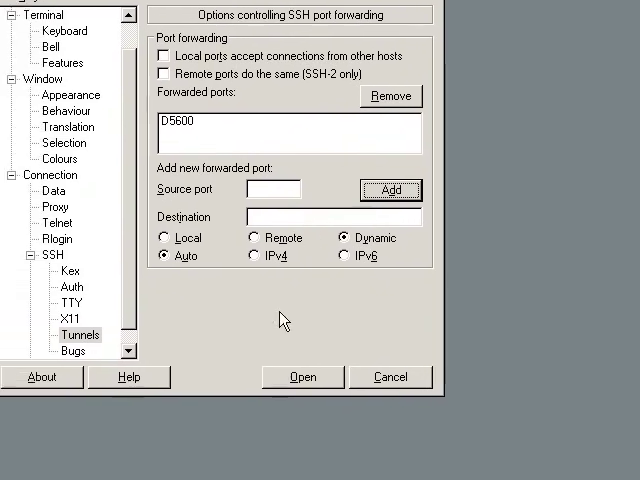
{"action": "left_click", "coordinate": [302, 377]}
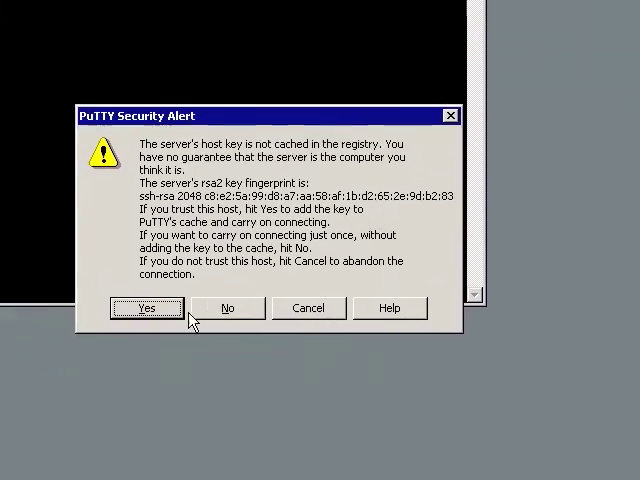
- Accept the host key, log in as admin, and minimize the PuTTY window
{"action": "left_click", "coordinate": [147, 307]}
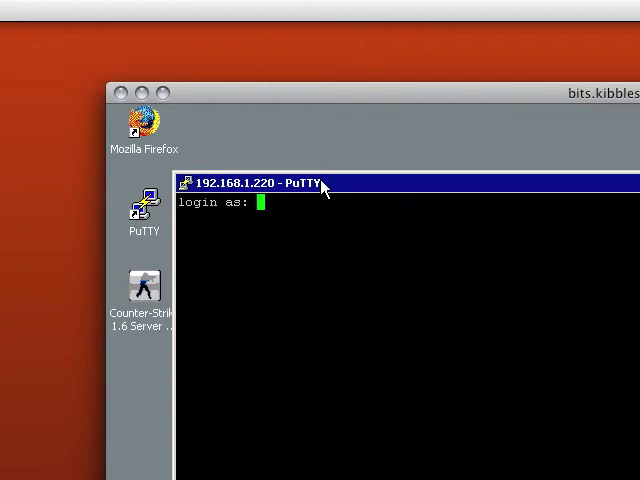
{"action": "type", "text": "admin"}
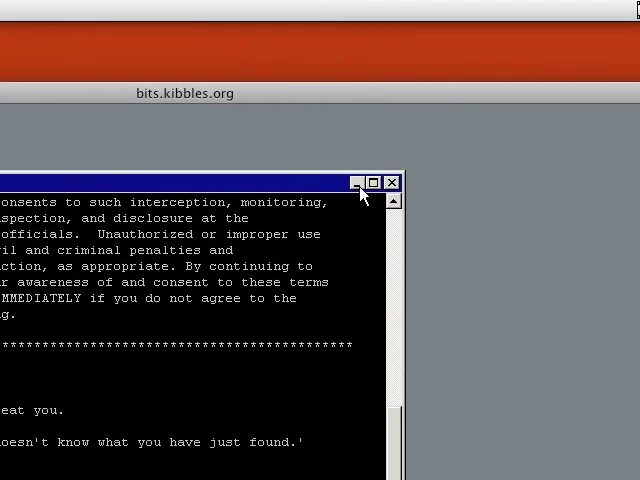
{"action": "left_click", "coordinate": [391, 182]}
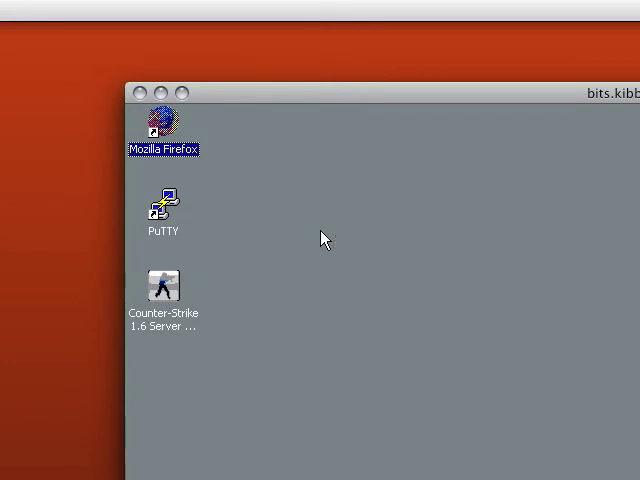
- Launch Firefox and set a manual SOCKS v5 proxy at 127.0.0.1 in Options
{"action": "double_click", "coordinate": [161, 120]}
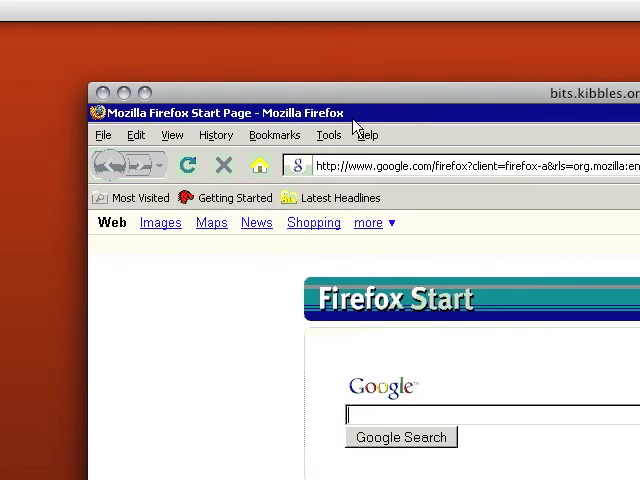
{"action": "left_click", "coordinate": [328, 135]}
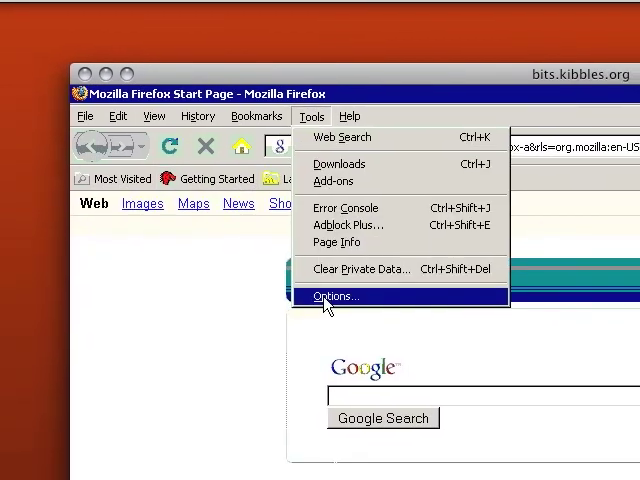
{"action": "left_click", "coordinate": [336, 295]}
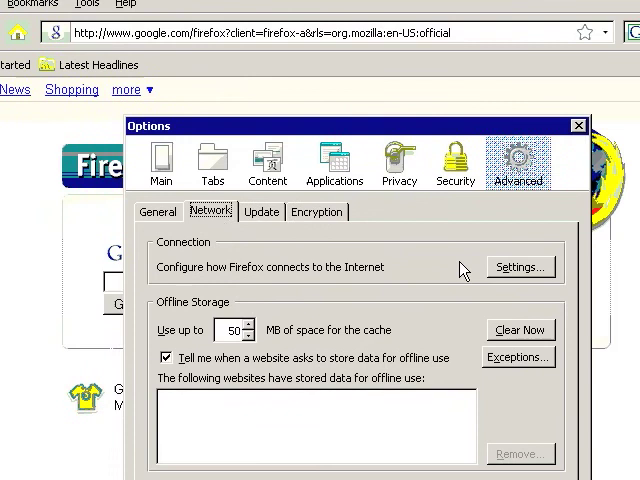
{"action": "left_click", "coordinate": [519, 267]}
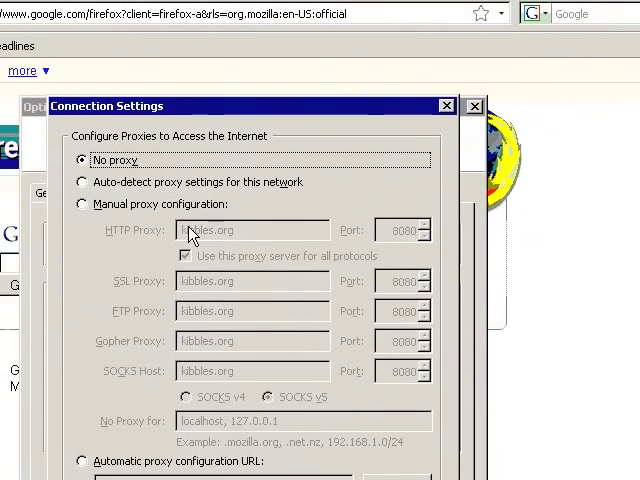
{"action": "left_click", "coordinate": [82, 203]}
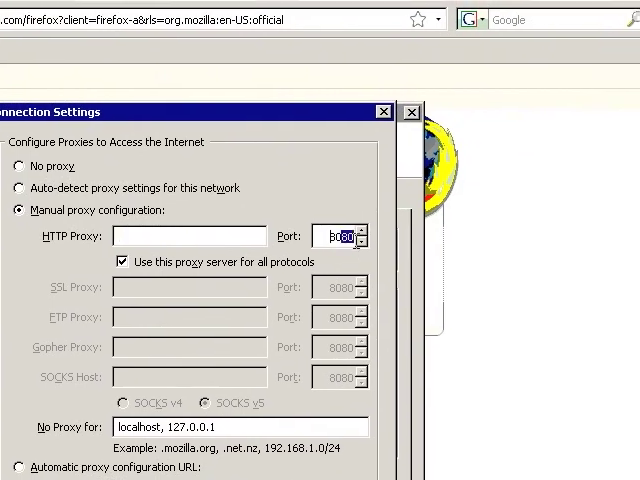
{"action": "left_click", "coordinate": [120, 261]}
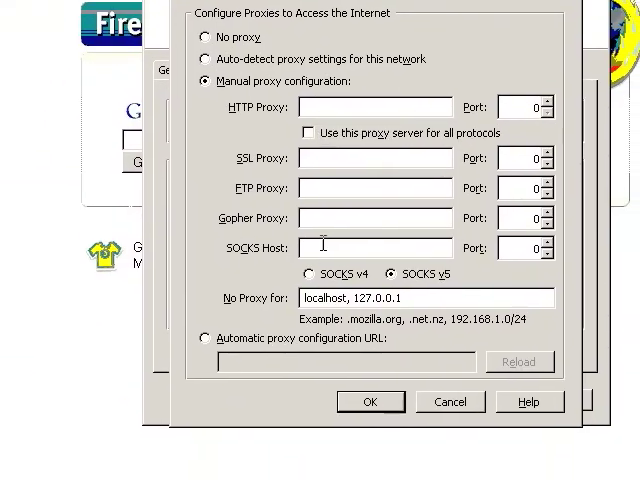
{"action": "type", "text": "127."}
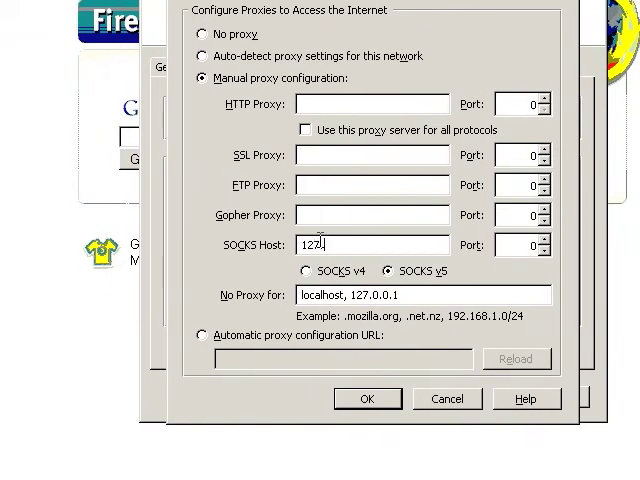
{"action": "type", "text": "0.0.1"}
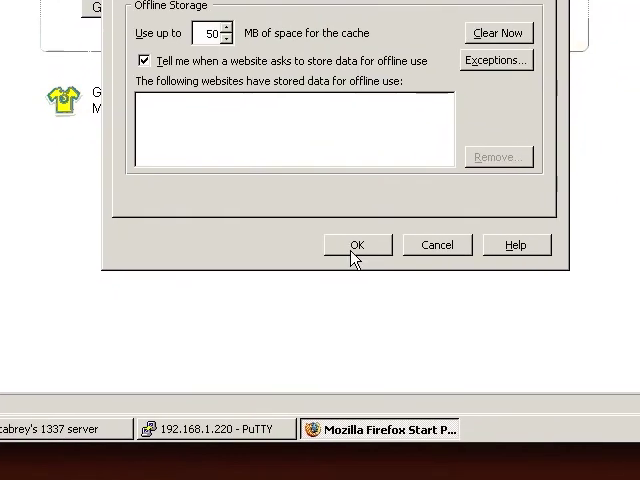
{"action": "left_click", "coordinate": [356, 245]}
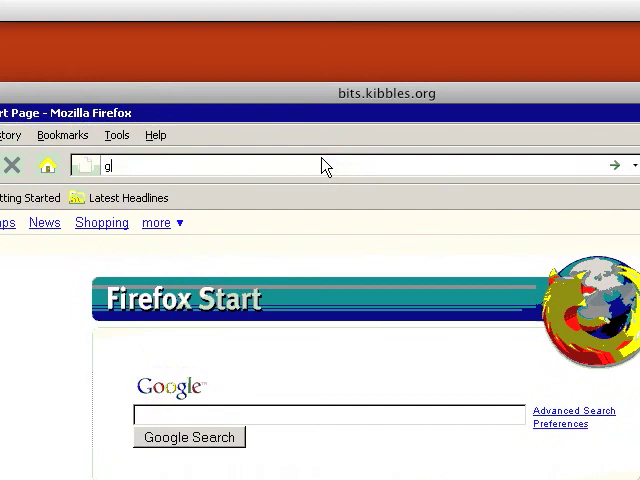
- Load google.com in Firefox and scroll down the page
{"action": "type", "text": "oogle.o"}
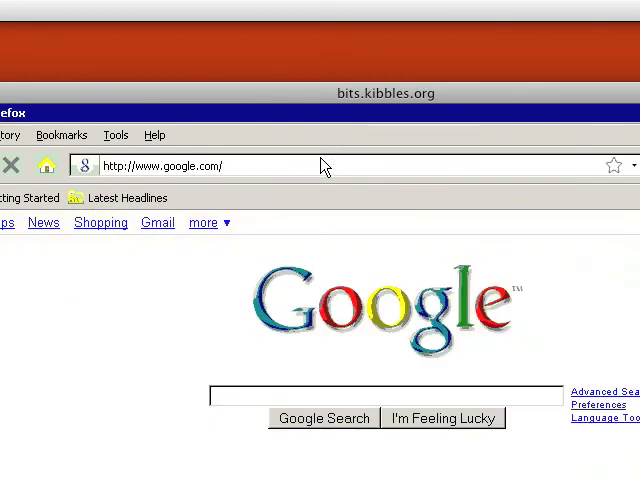
{"action": "scroll", "scroll_direction": "down", "scroll_amount": 3}
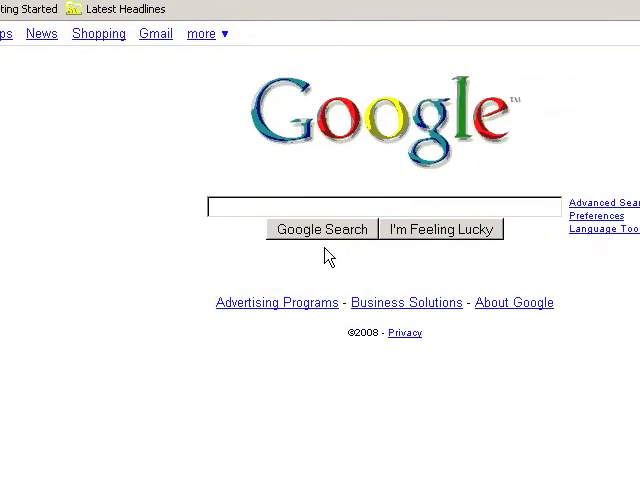
{"action": "scroll", "scroll_direction": "down", "scroll_amount": 3}
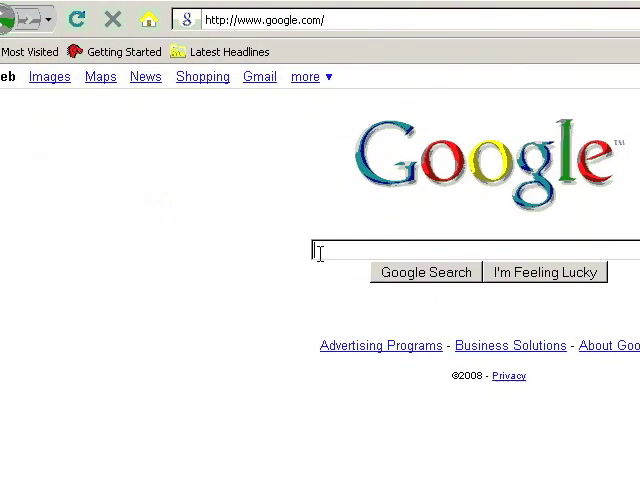
- Scroll further down the Google page in Firefox
{"action": "scroll", "scroll_direction": "down", "scroll_amount": 3}
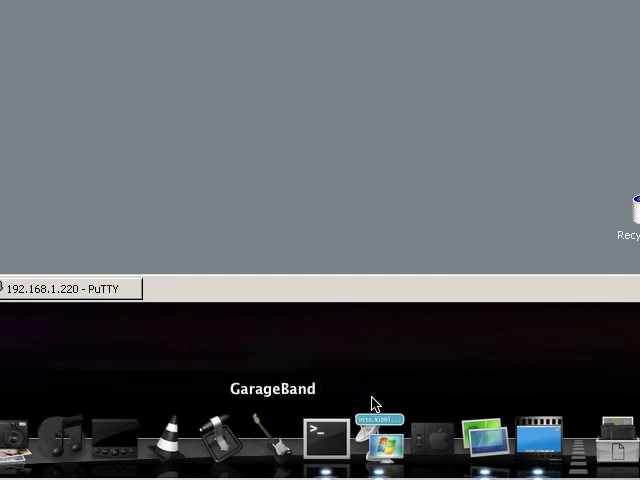
{"action": "left_click", "coordinate": [324, 437]}
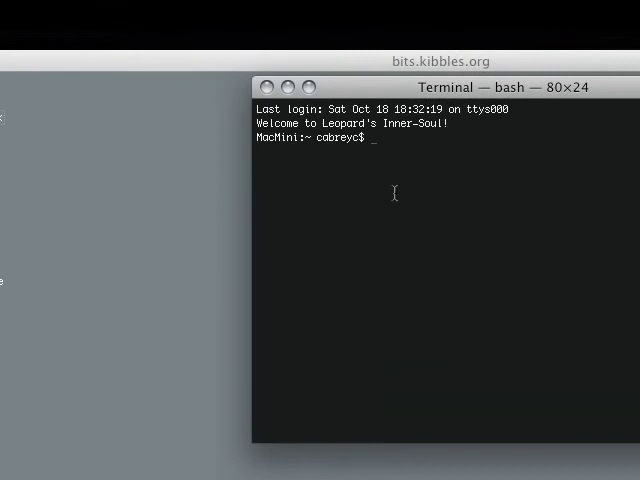
{"action": "type", "text": "s"}
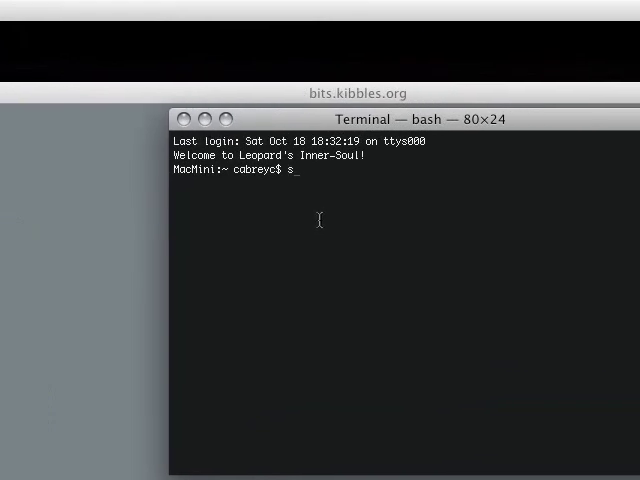
{"action": "type", "text": "sh"}
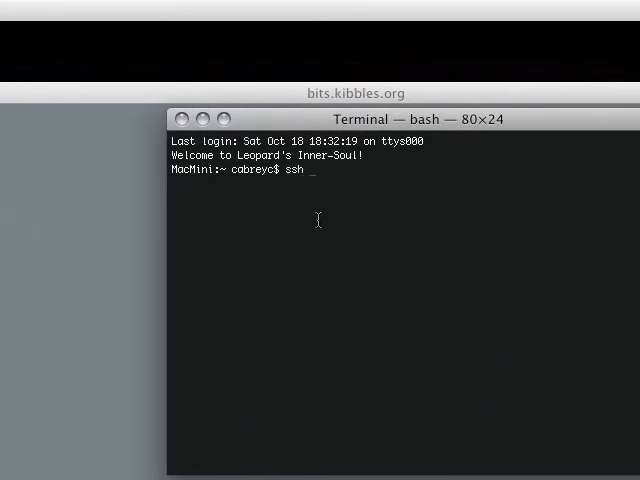
{"action": "type", "text": "-"}
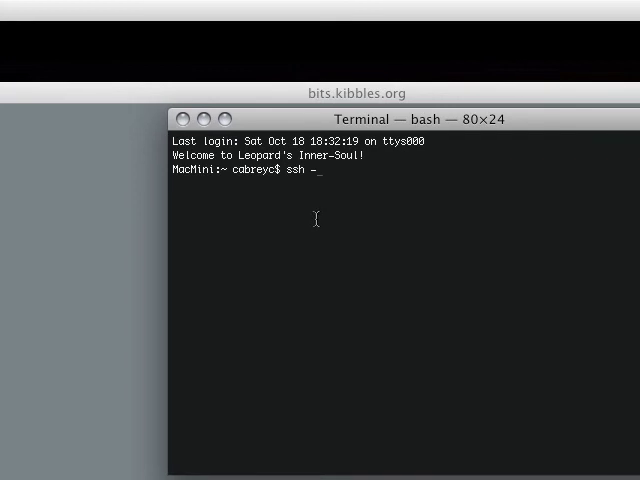
{"action": "type", "text": "D"}
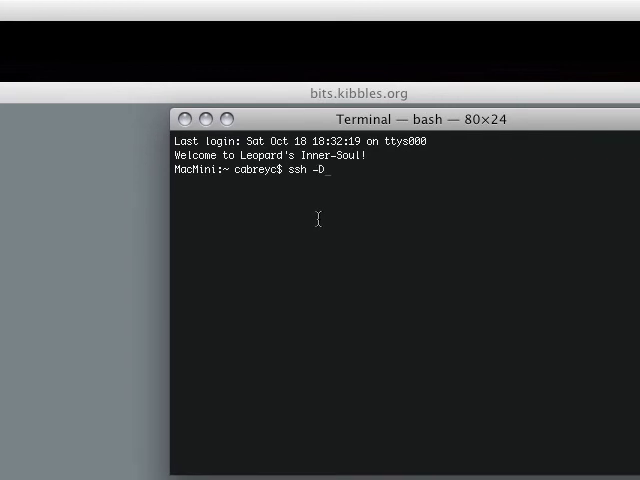
{"action": "type", "text": "asd"}
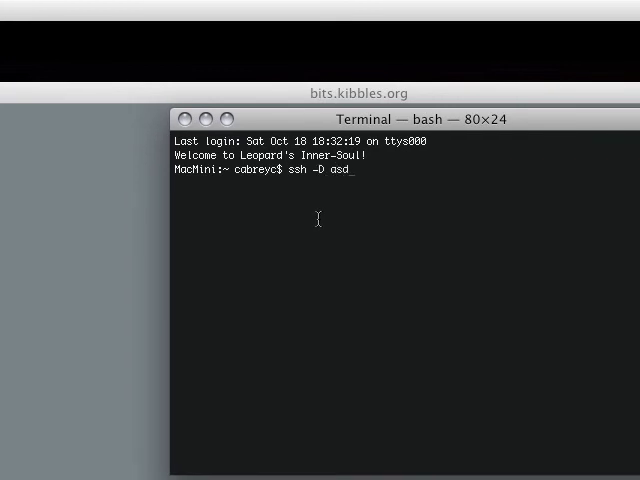
{"action": "type", "text": "admin"}
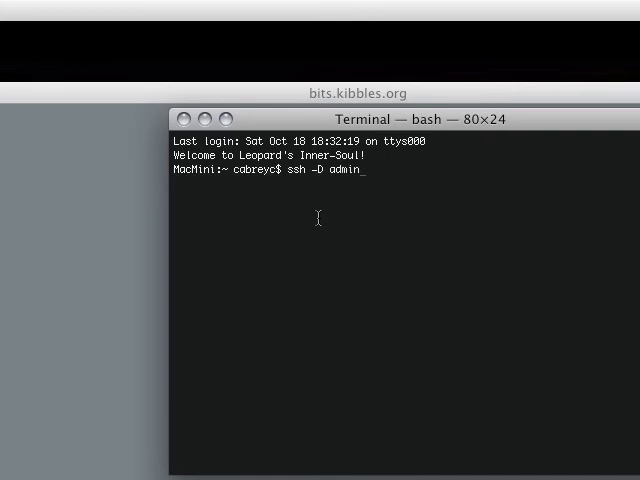
{"action": "type", "text": "@"}
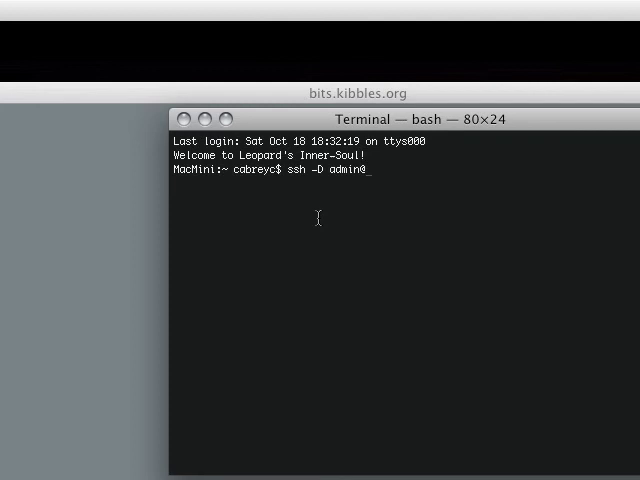
{"action": "type", "text": "192.168"}
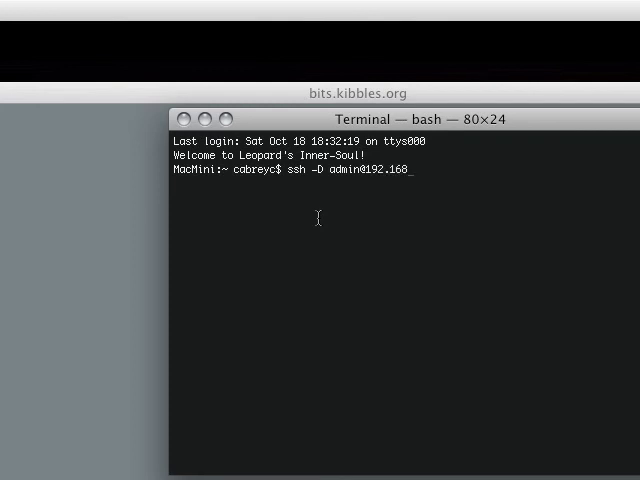
{"action": "type", "text": ".1.220"}
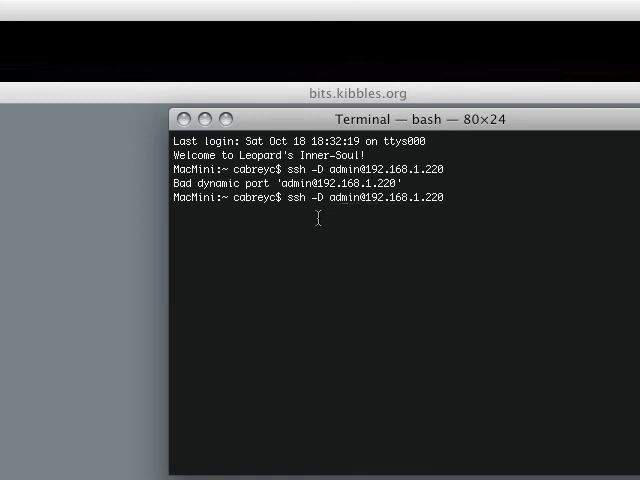
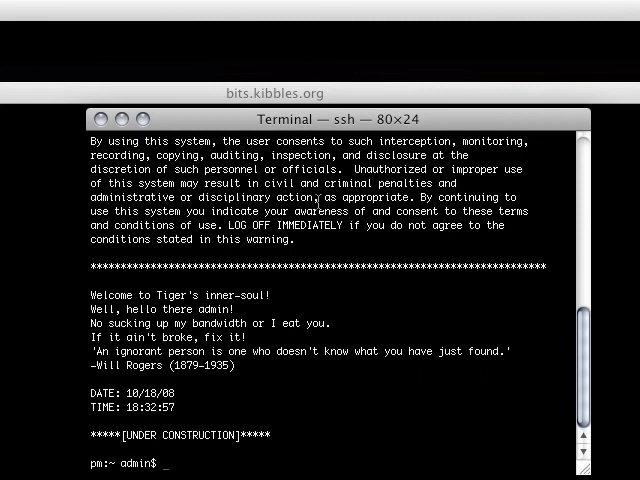
{"action": "type", "text": "exit"}
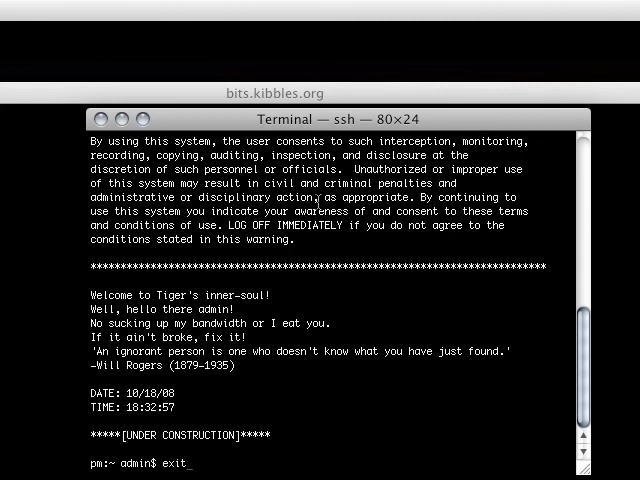